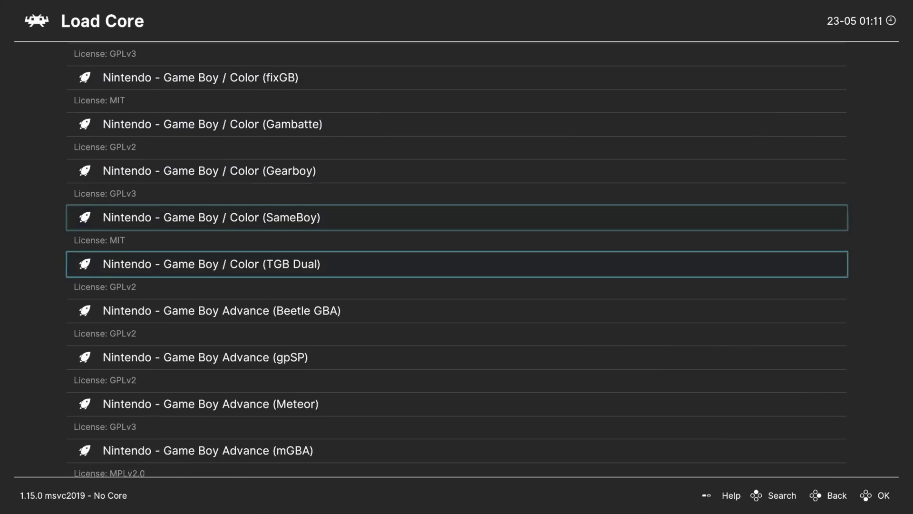
# Step: Scroll down the RetroArch content list to find Grand Theft Auto: Liberty City Stories
pyautogui.scroll(-3)
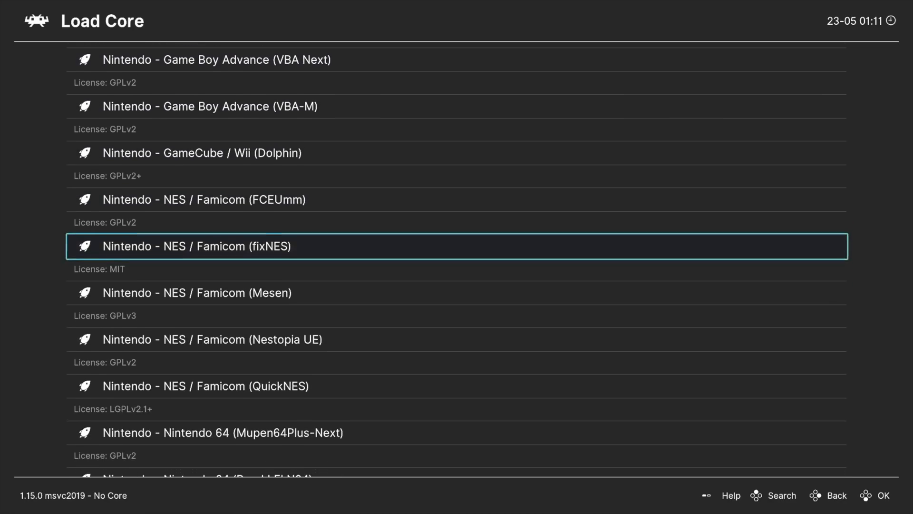
pyautogui.scroll(-3)
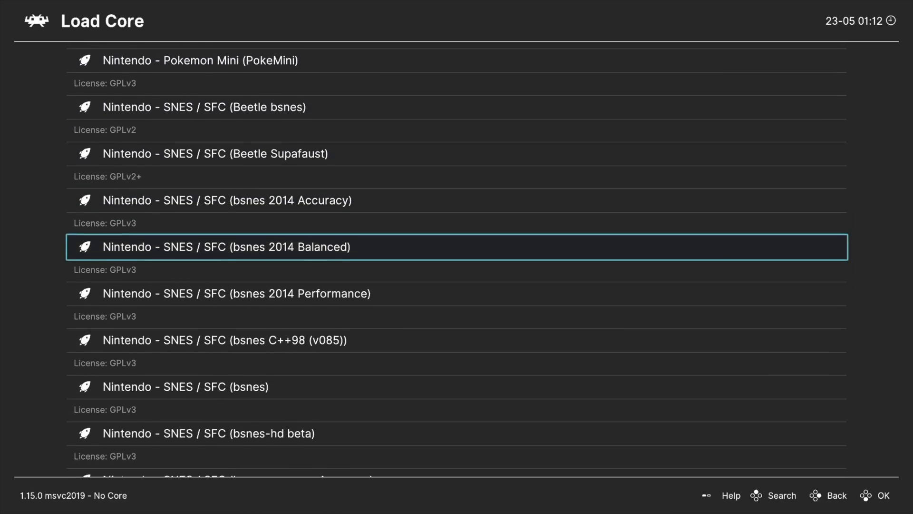
pyautogui.scroll(-3)
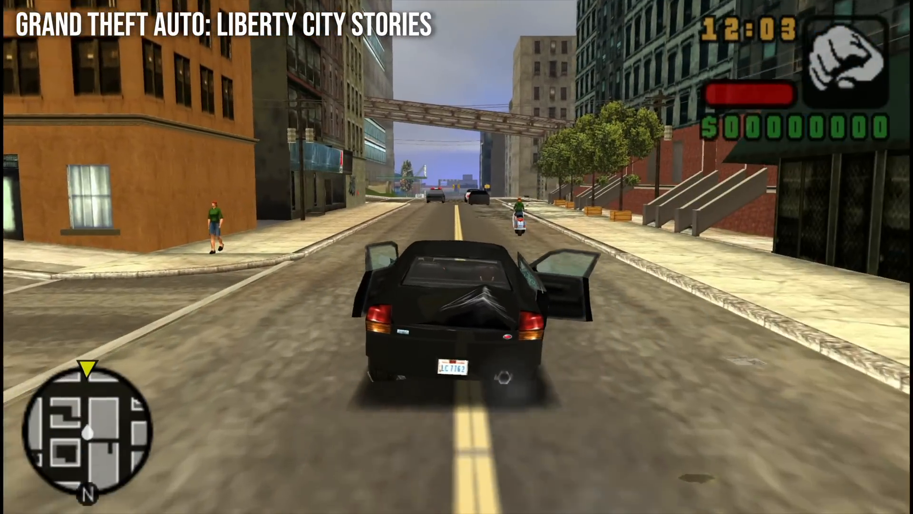
pyautogui.press('w')
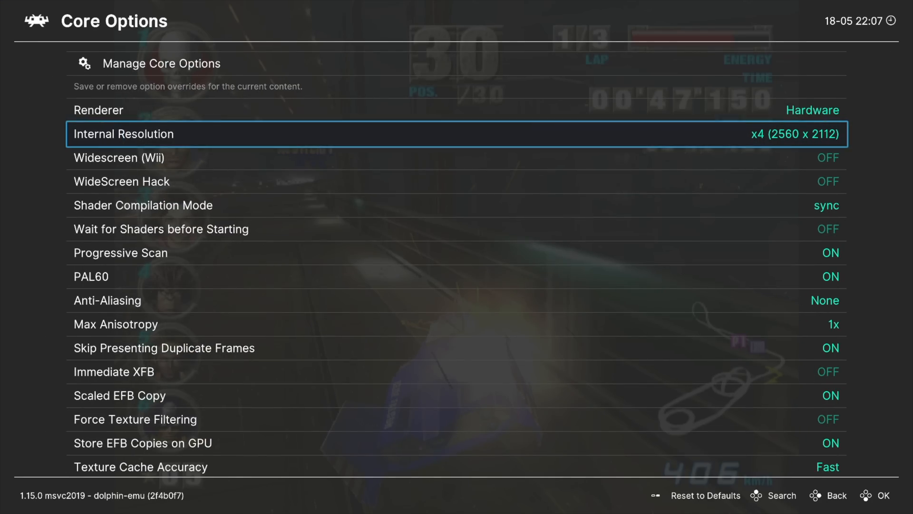
# Step: Open the dolphin-emu Core Options showing internal resolution x4 (2560 x 2112)
pyautogui.click(836, 495)
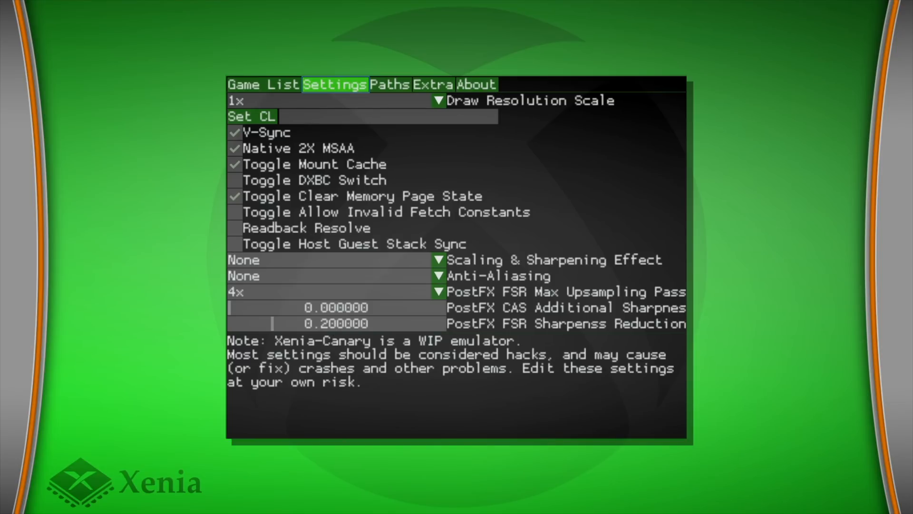
# Step: View Xenia's Paths, Extra and About tabs, ending on the UWP fork credits
pyautogui.click(390, 85)
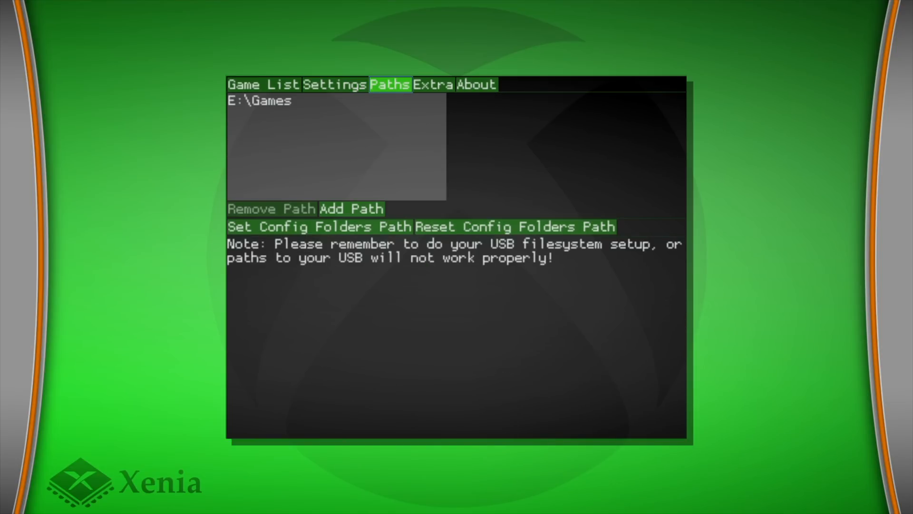
pyautogui.click(432, 85)
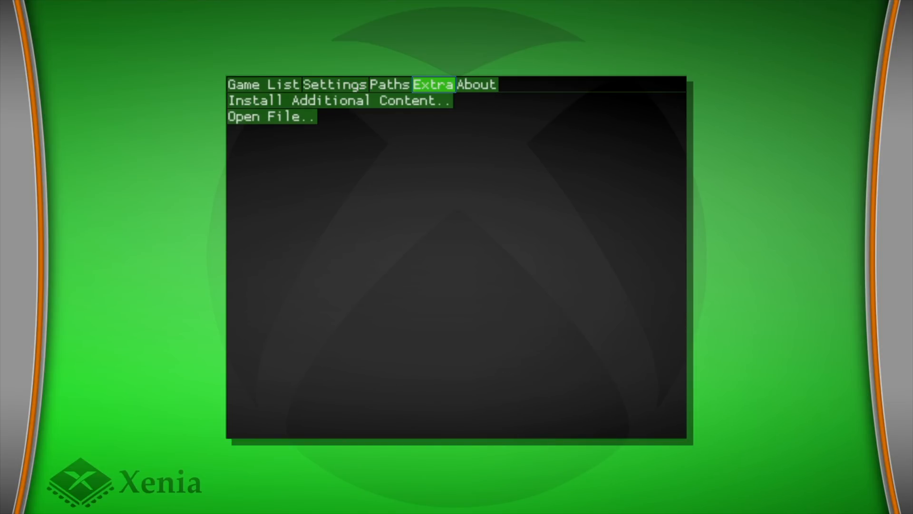
pyautogui.click(475, 85)
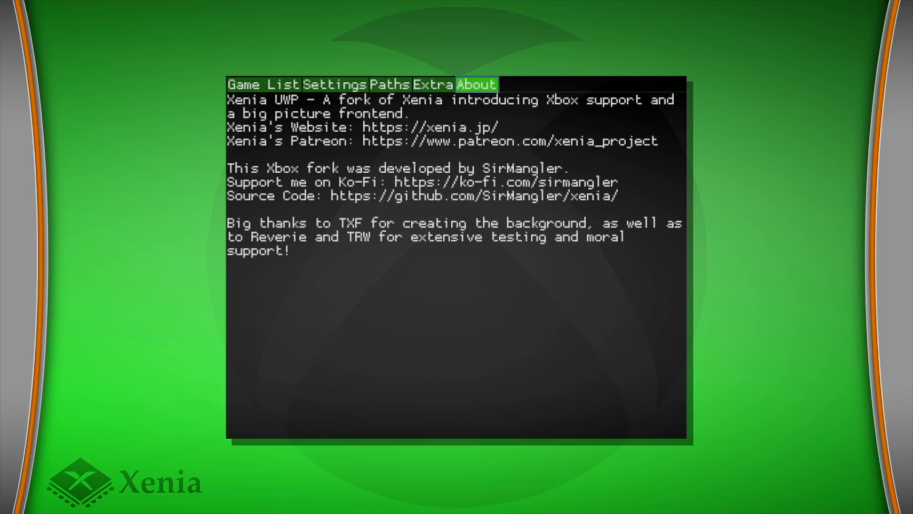